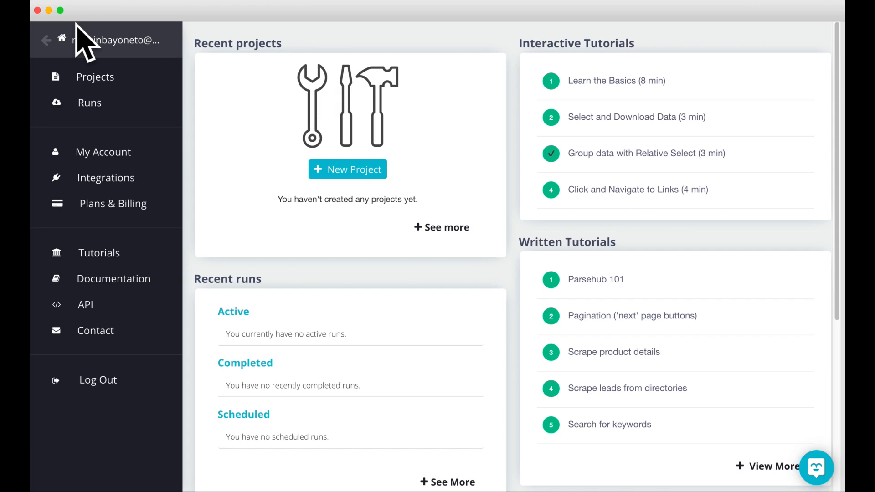
pyautogui.moveTo(147, 100)
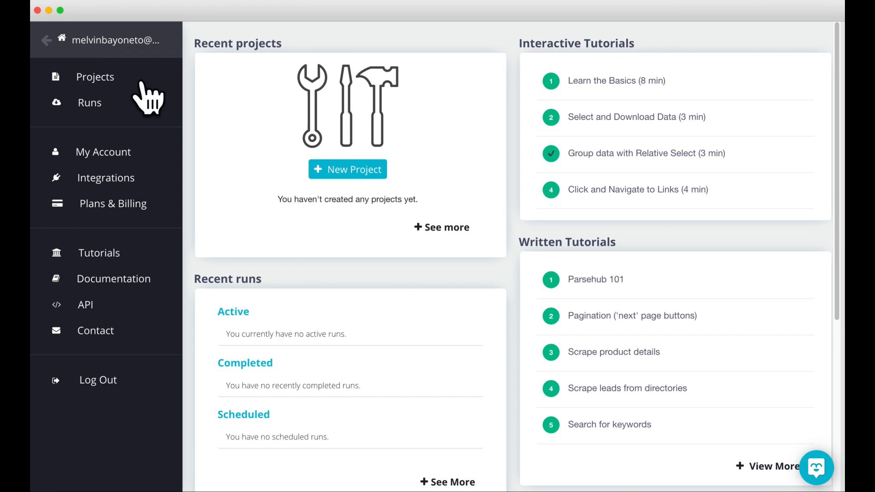
# - Create a new untitled project from the ParseHub dashboard
pyautogui.click(347, 169)
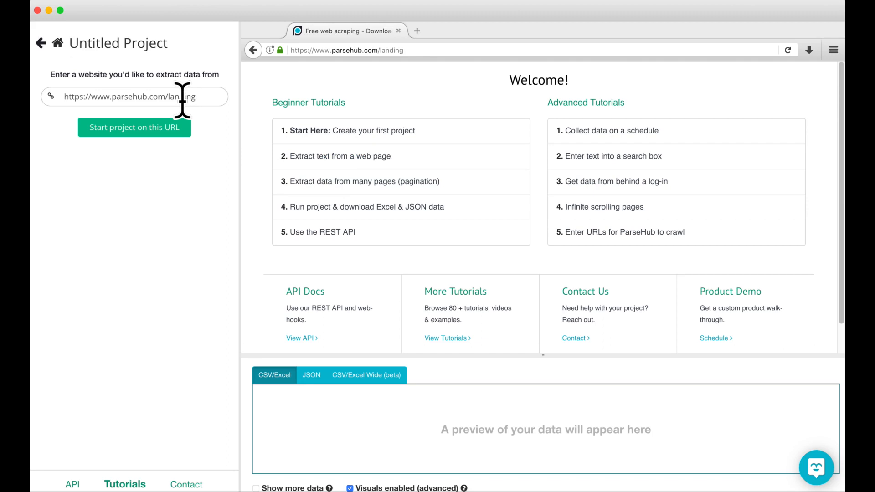
# - Enter the Toys R Us Canada Shop All Deals URL and start the project on it
pyautogui.write('egoryId=131120326&overrideStore=TRUSCA')
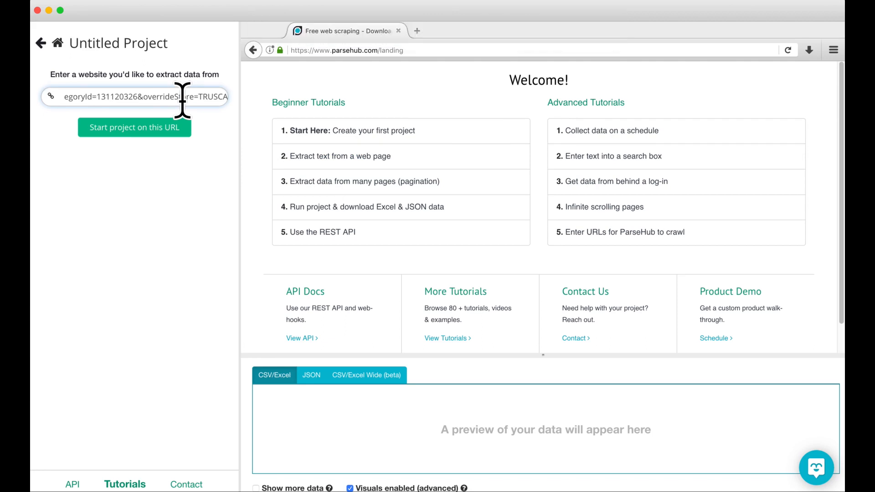
pyautogui.click(134, 127)
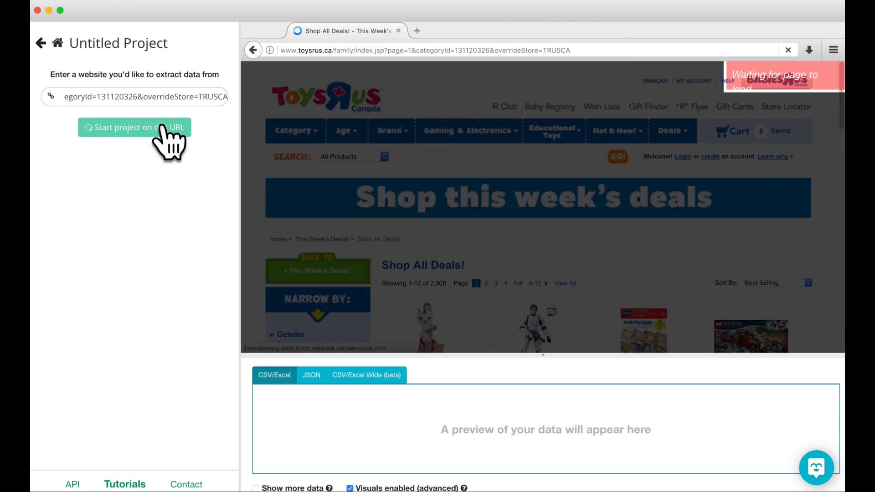
pyautogui.click(135, 127)
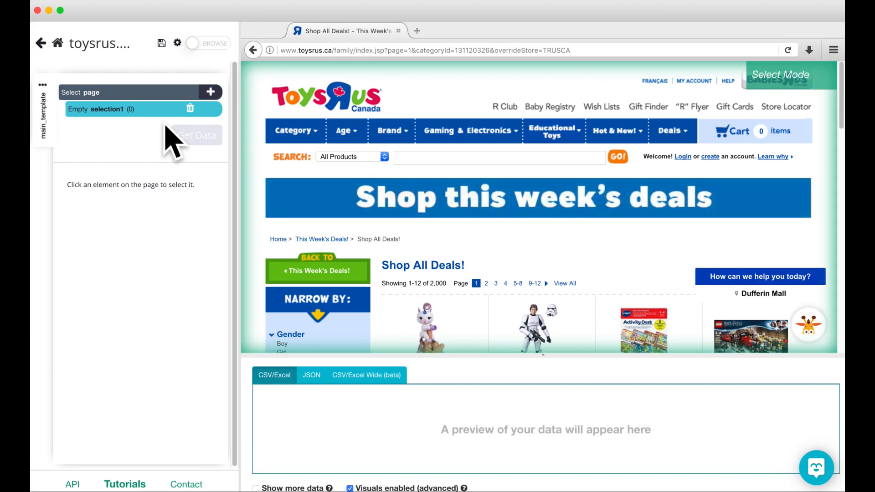
pyautogui.moveTo(139, 226)
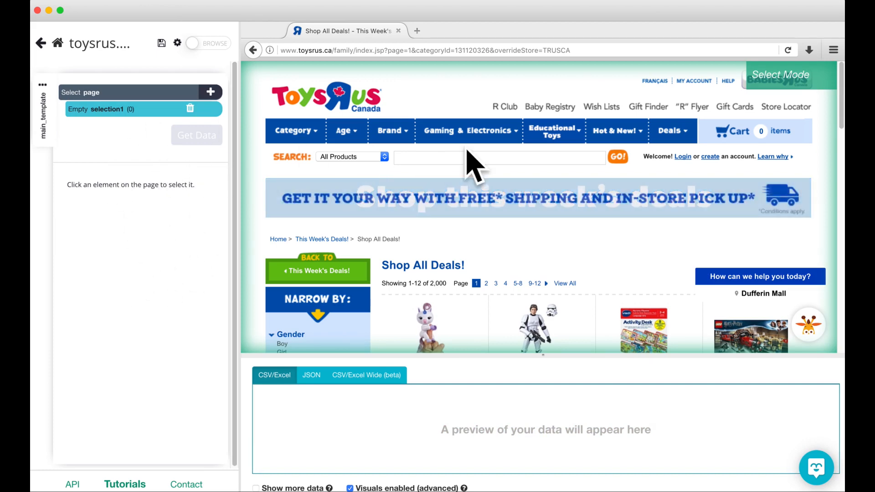
pyautogui.moveTo(487, 193)
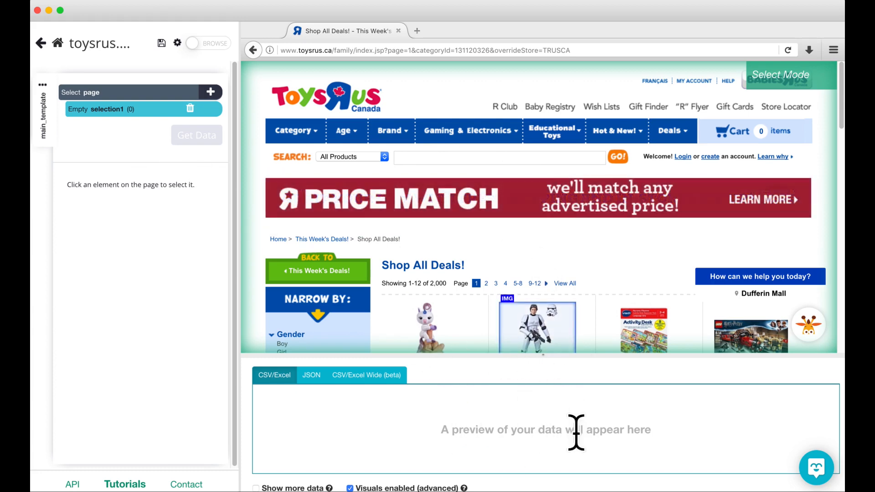
pyautogui.moveTo(524, 430)
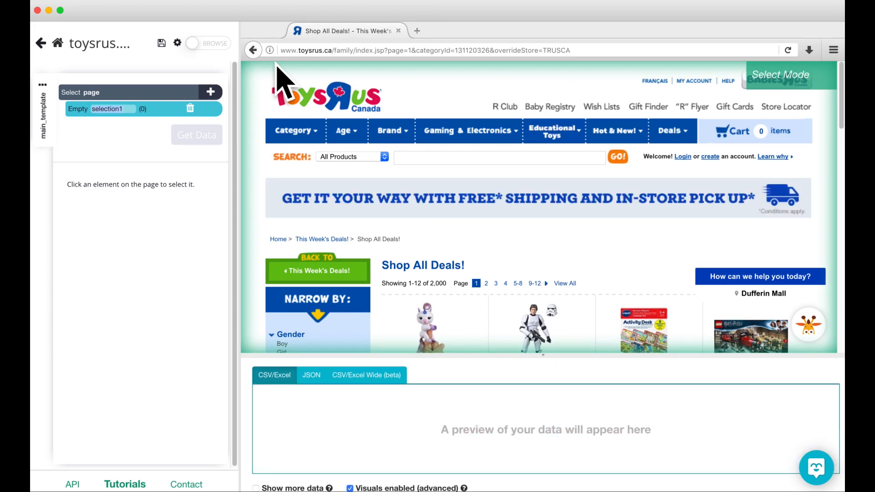
# - Select the first two product titles so all 12 deal names turn green
pyautogui.scroll(-3)
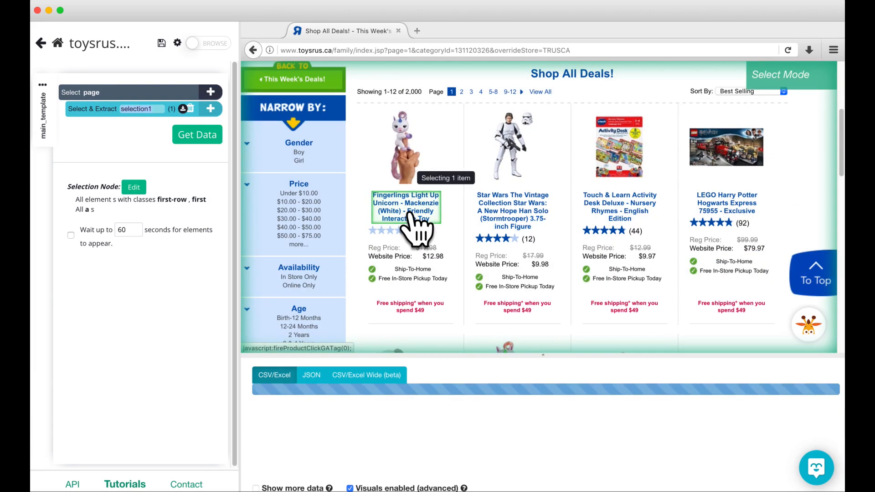
pyautogui.click(406, 210)
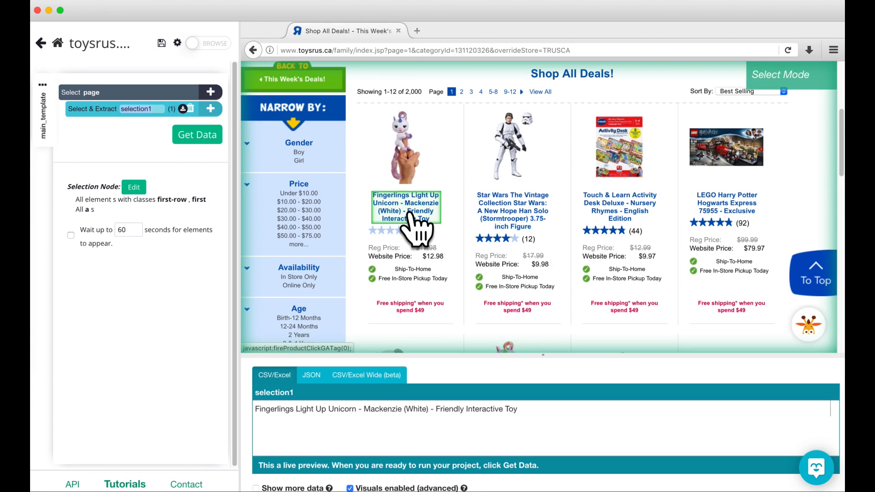
pyautogui.moveTo(469, 226)
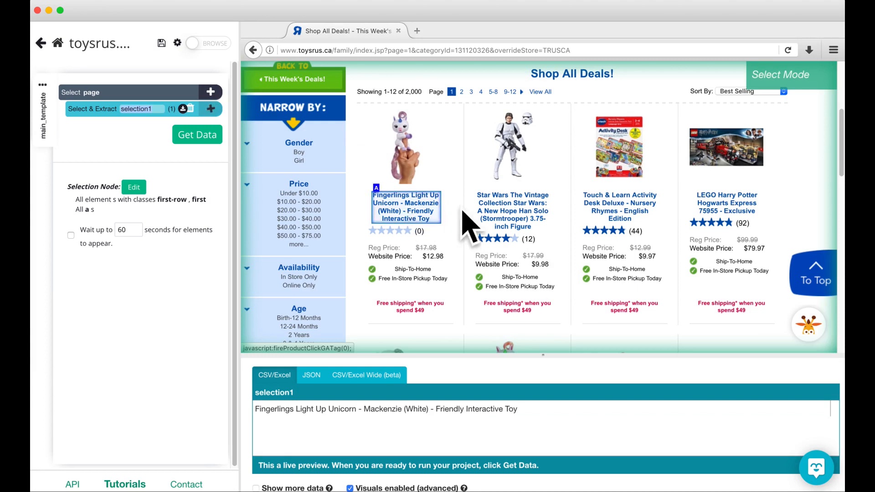
pyautogui.click(512, 211)
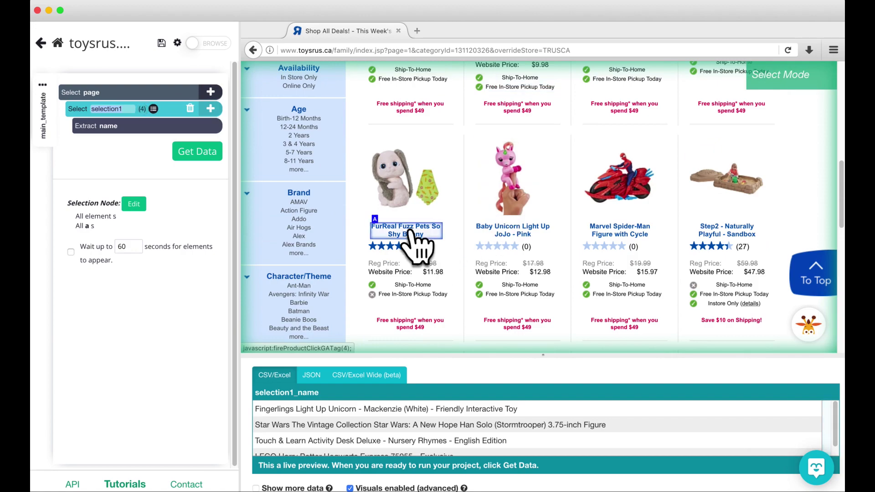
pyautogui.click(406, 230)
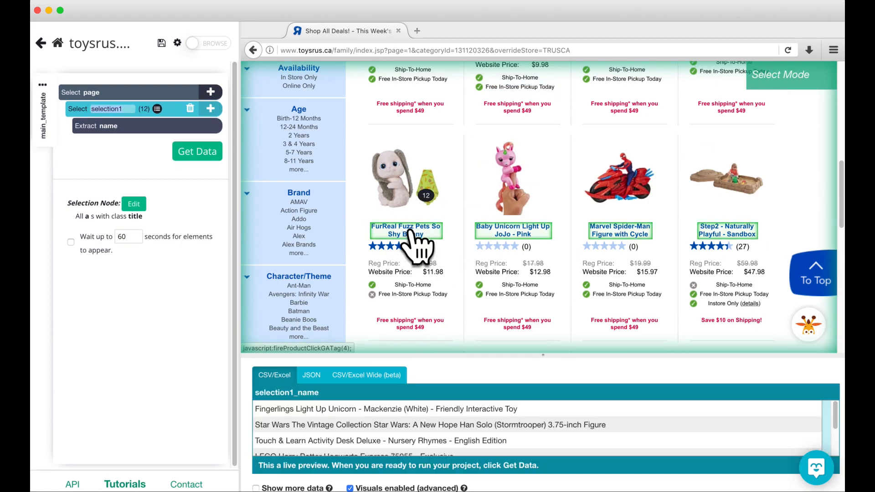
pyautogui.scroll(-3)
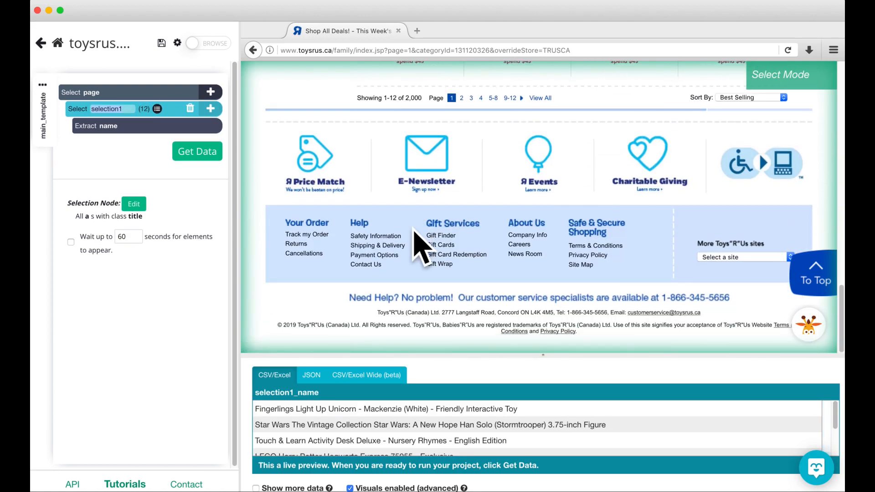
pyautogui.scroll(3)
pyautogui.write('product')
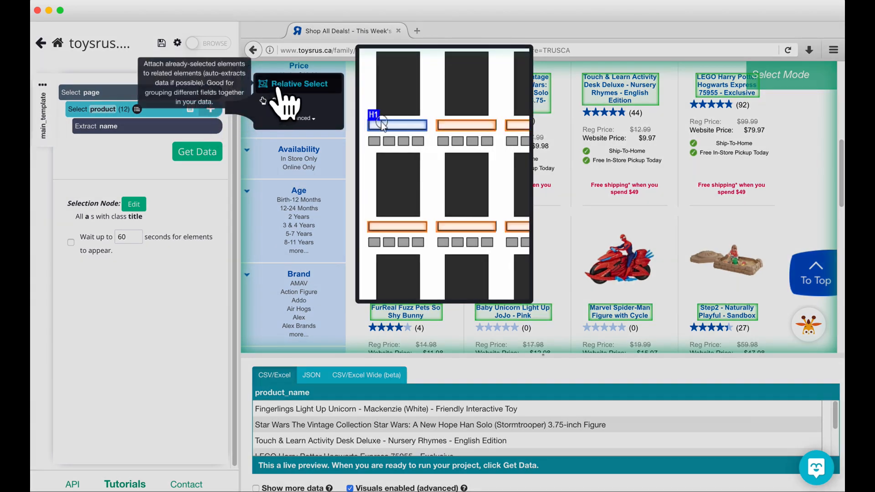
# - Relative-select each product's website price to add a product_price column
pyautogui.click(298, 84)
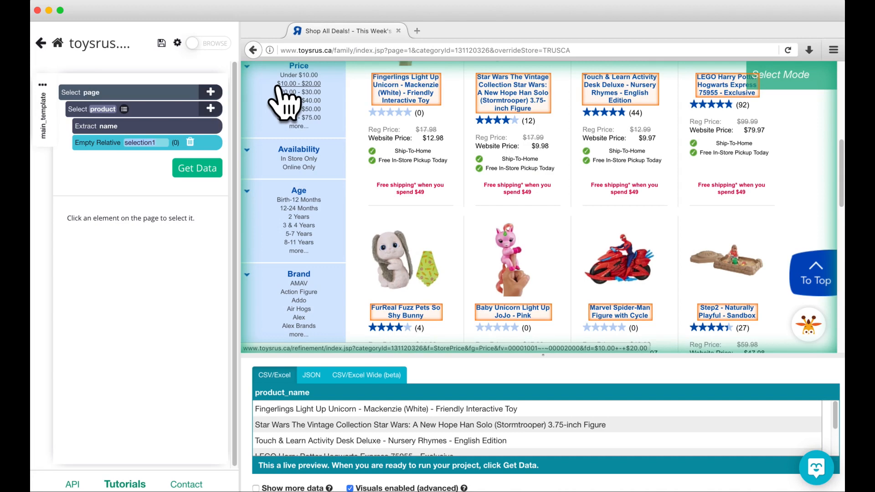
pyautogui.moveTo(406, 92)
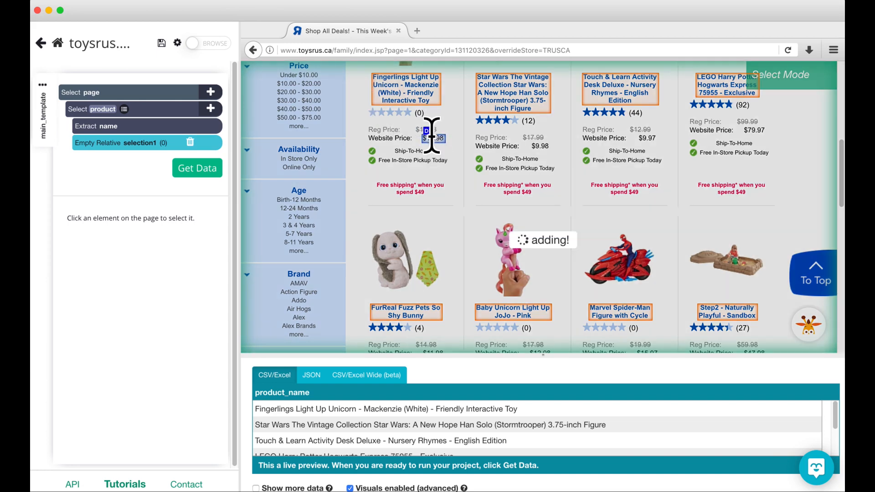
pyautogui.click(432, 139)
pyautogui.write('price')
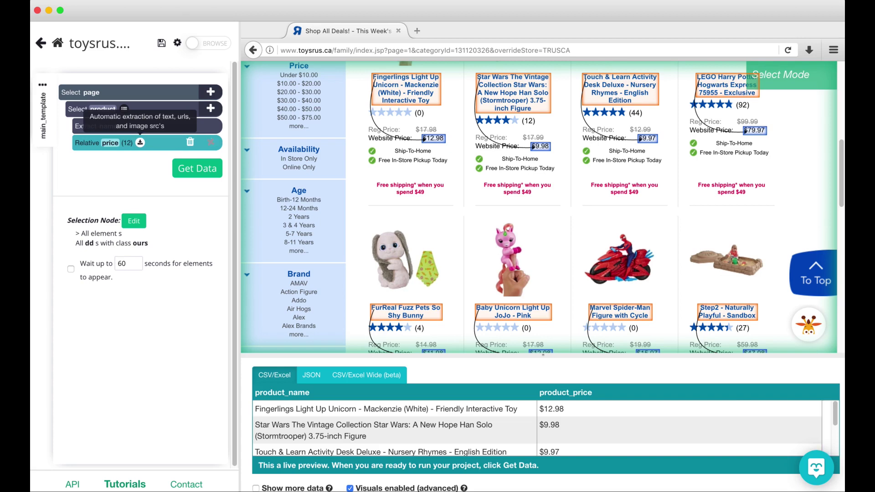
pyautogui.moveTo(211, 142)
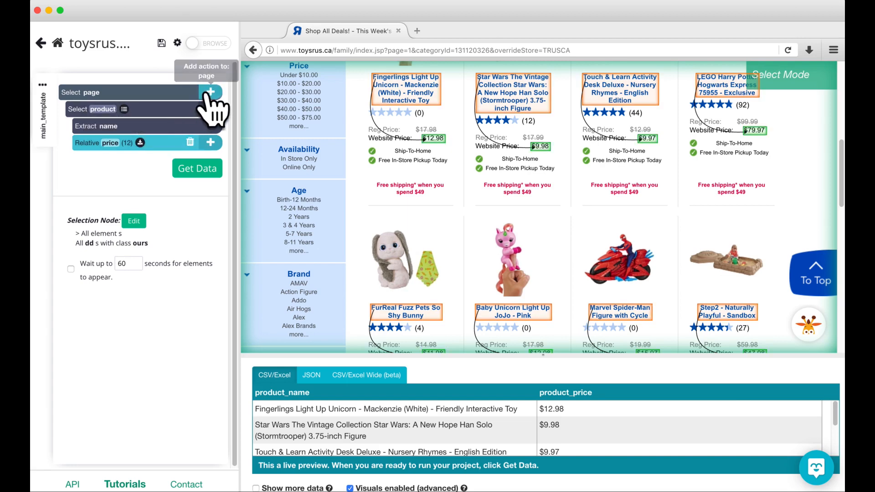
# - Add a page selection on page number 1 as currentPage
pyautogui.click(210, 142)
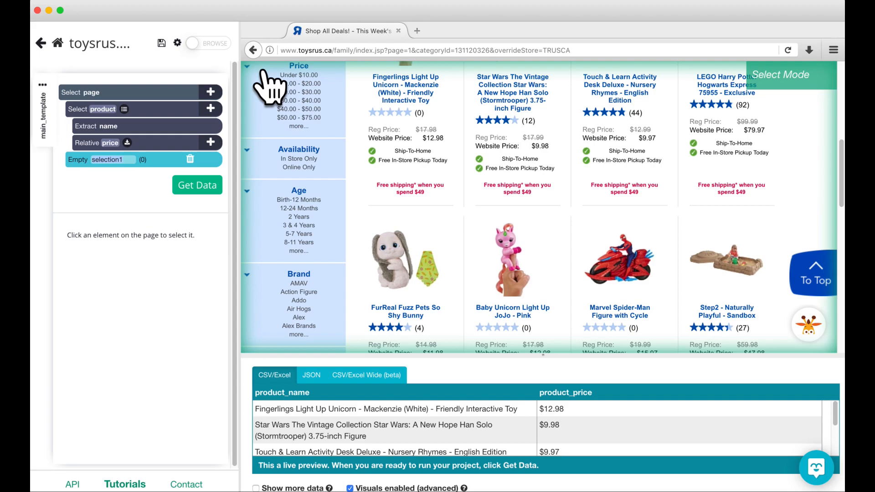
pyautogui.scroll(-3)
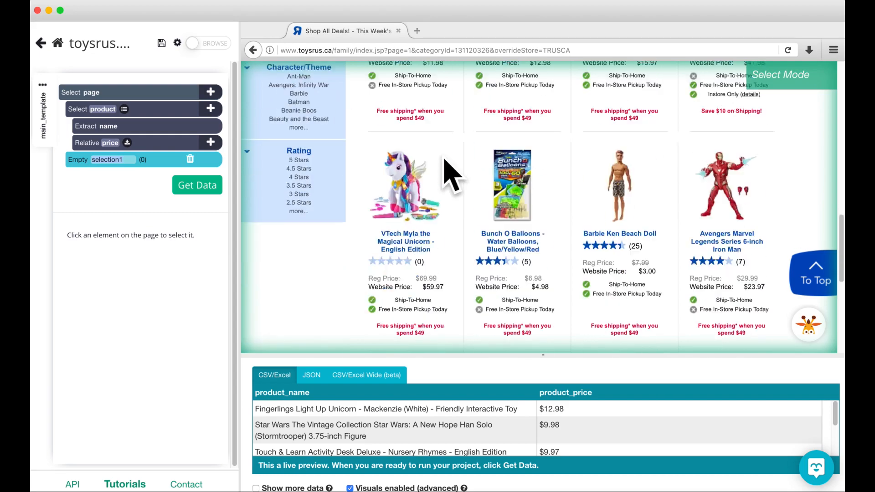
pyautogui.scroll(-3)
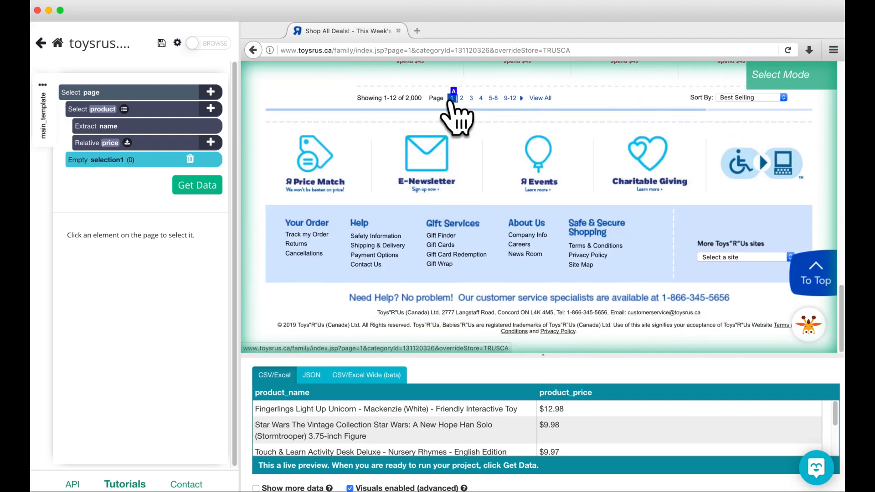
pyautogui.click(453, 98)
pyautogui.write('currentPage')
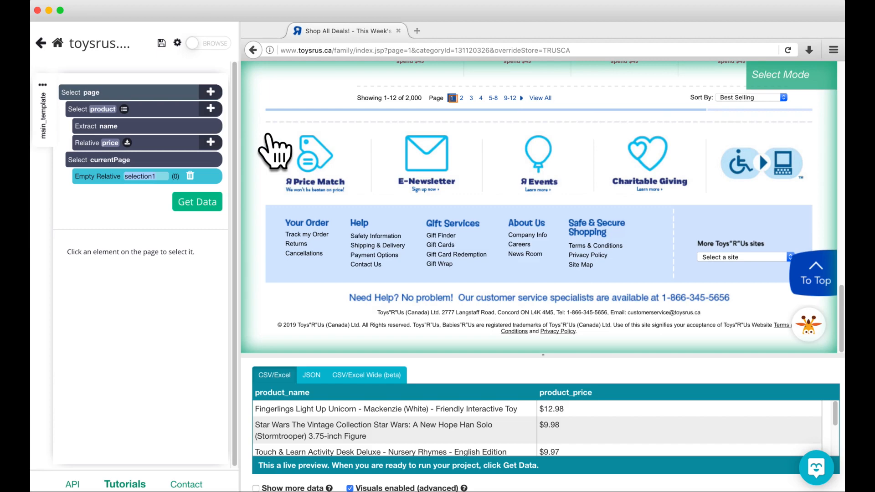
pyautogui.moveTo(456, 98)
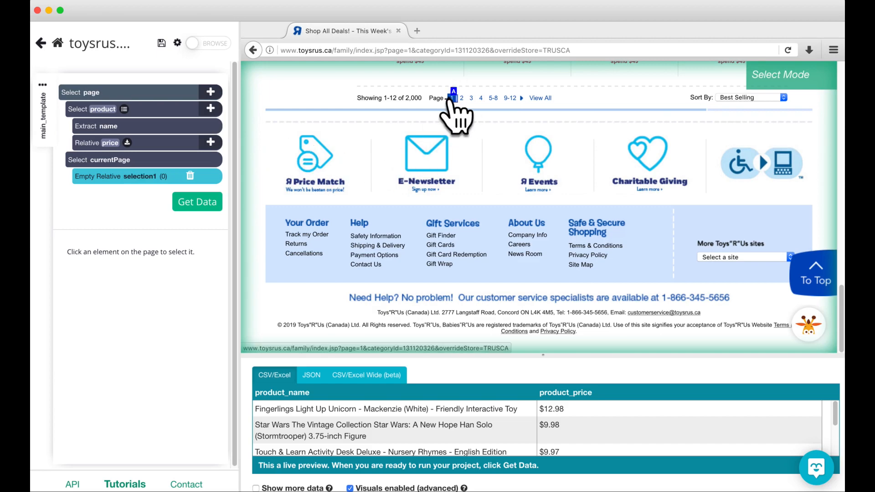
# - Relate currentPage (page 1) to the page 2 link as nextPage
pyautogui.click(461, 97)
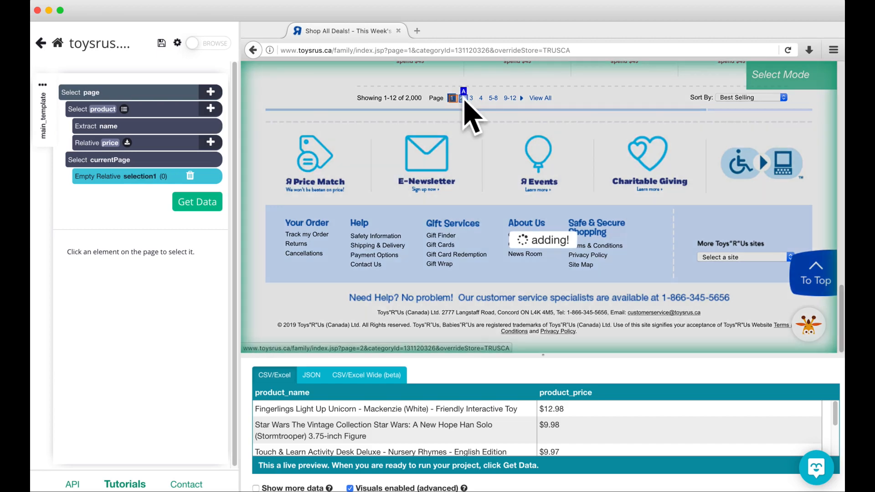
pyautogui.click(463, 97)
pyautogui.write('nextPage')
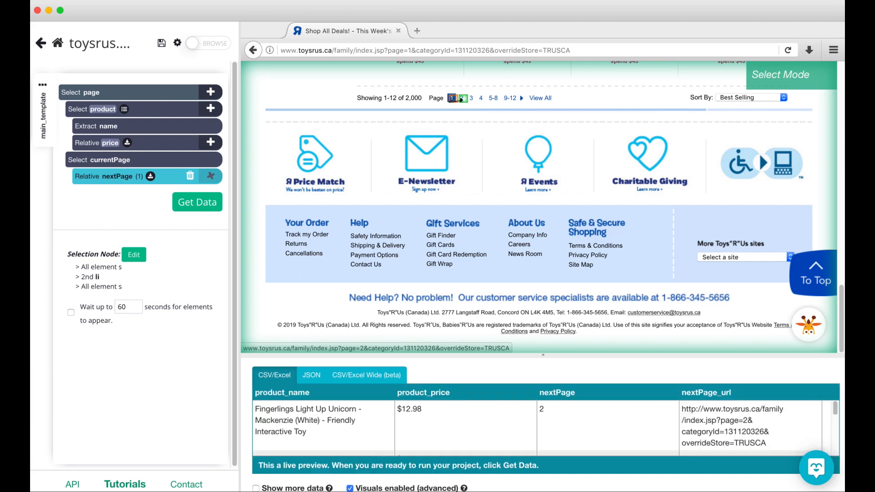
# - Click each nextPage link as a next page, repeating the main template
pyautogui.click(211, 176)
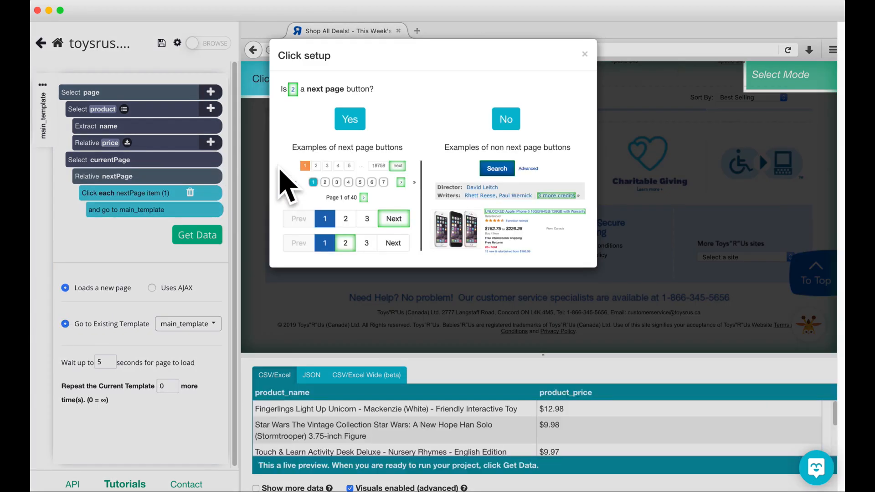
pyautogui.moveTo(318, 189)
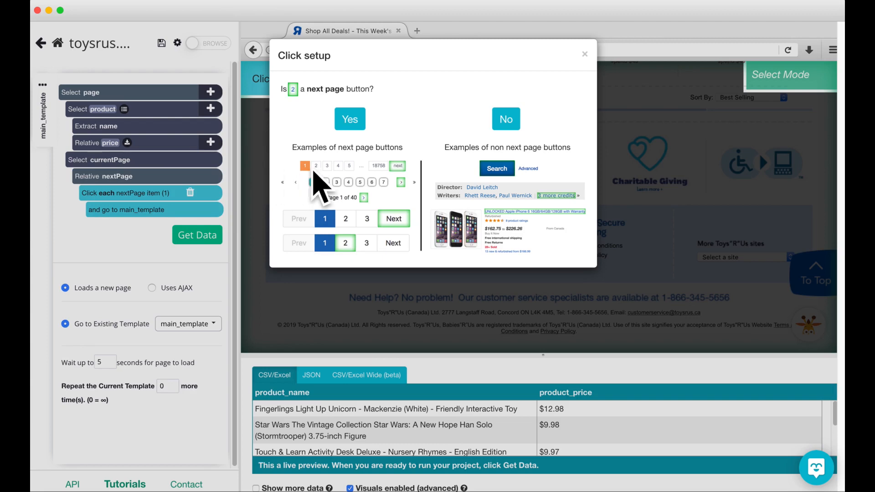
pyautogui.click(349, 119)
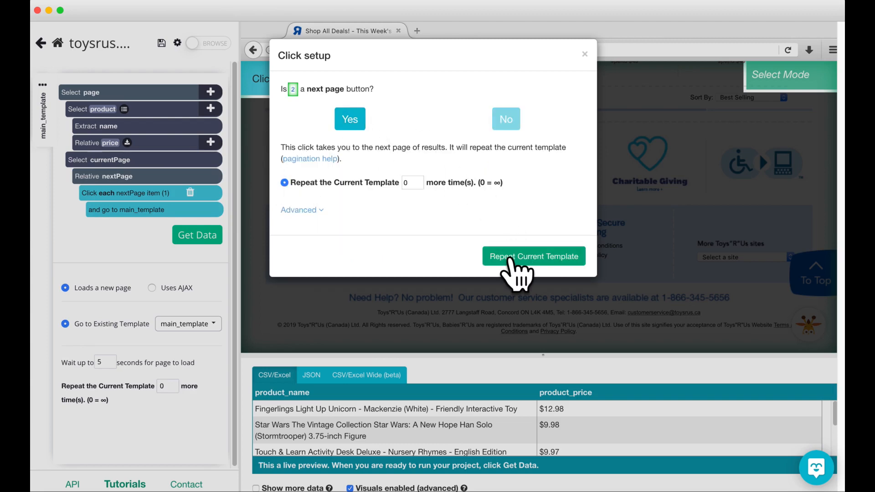
pyautogui.click(533, 257)
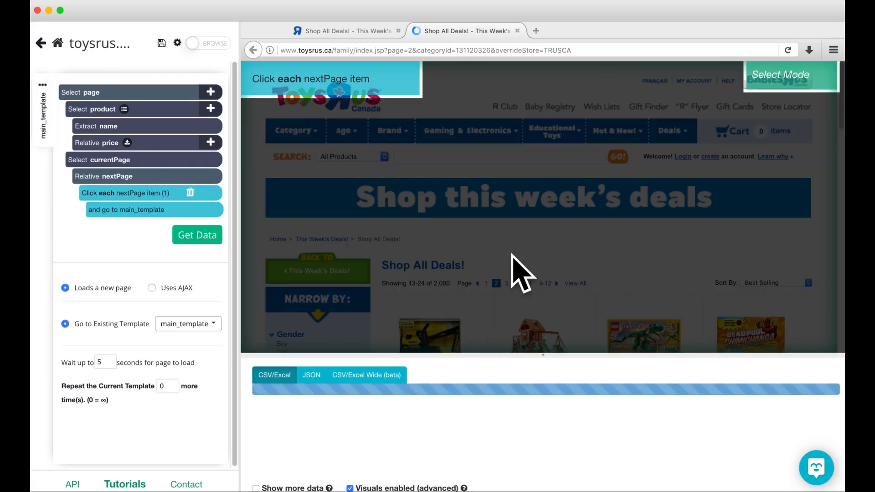
pyautogui.click(197, 234)
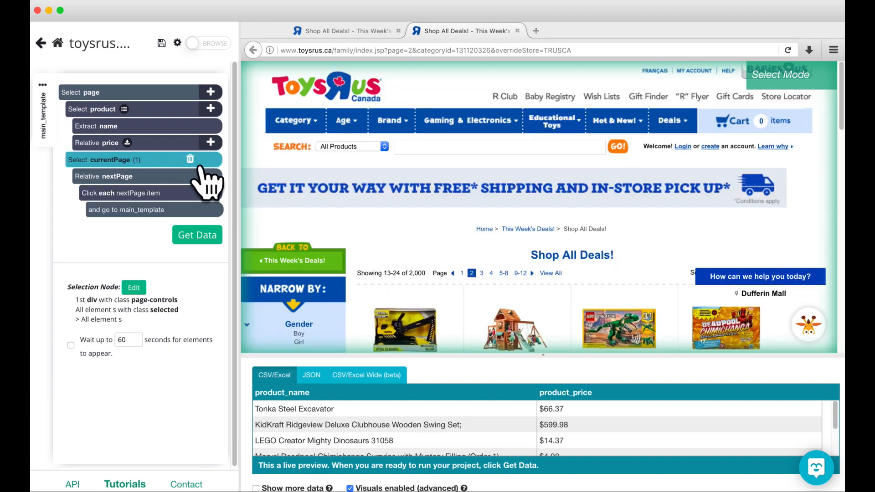
# - Retarget the nextPage relation from current page 2 to the page 3 link
pyautogui.scroll(-3)
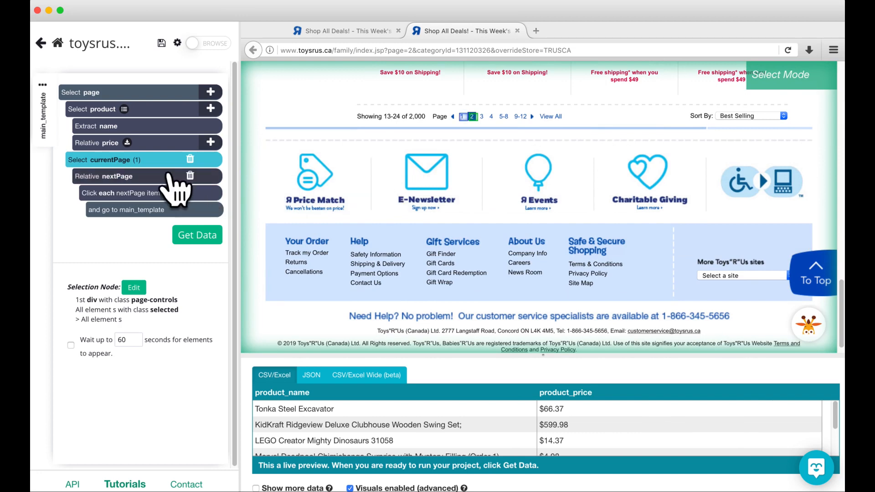
pyautogui.click(109, 176)
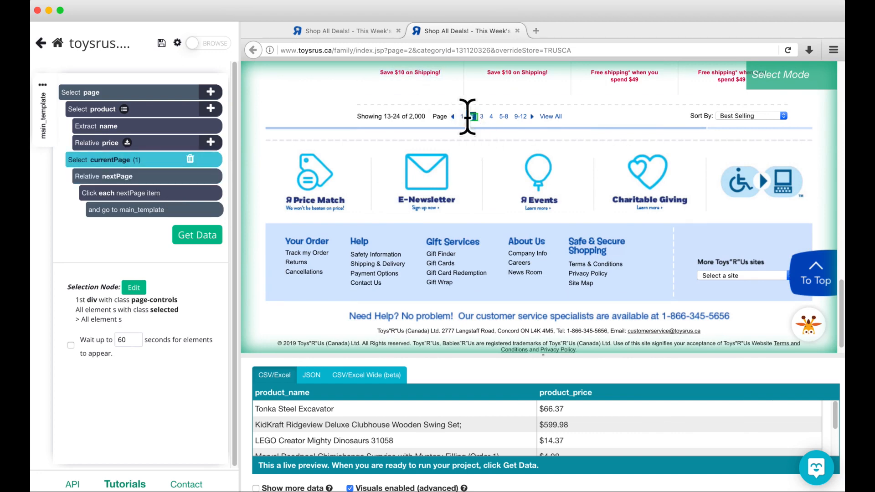
pyautogui.moveTo(305, 206)
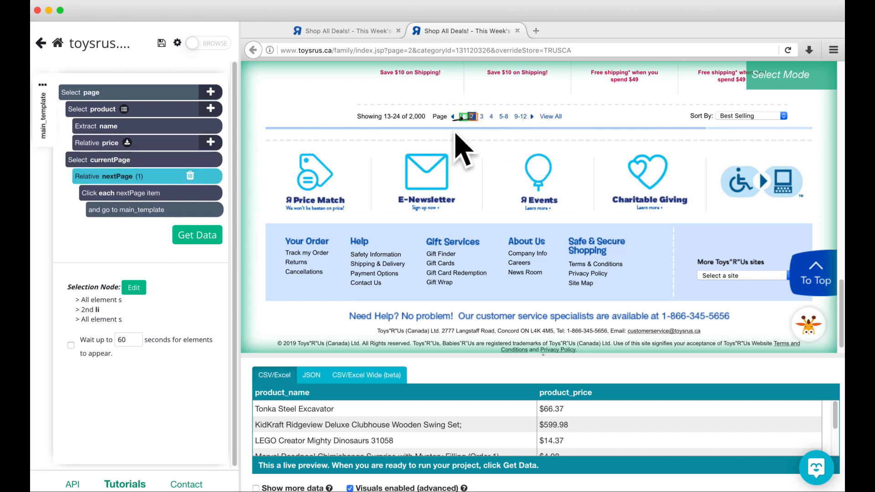
pyautogui.moveTo(475, 145)
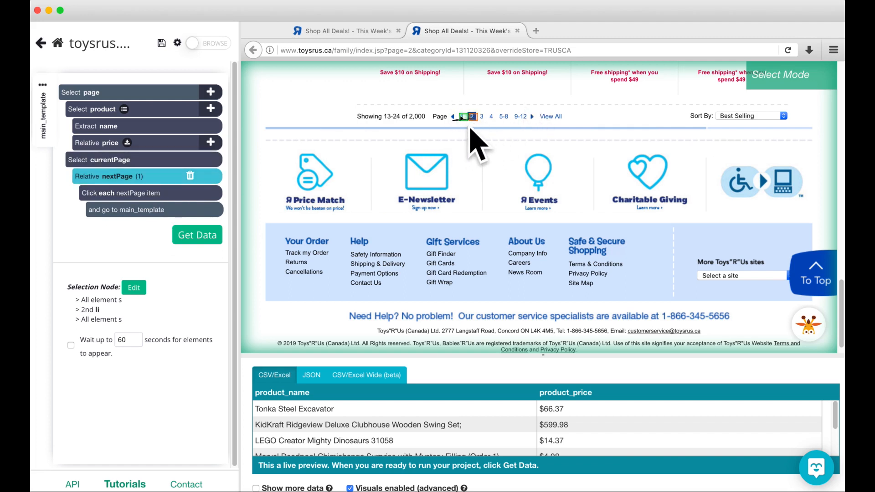
pyautogui.moveTo(159, 198)
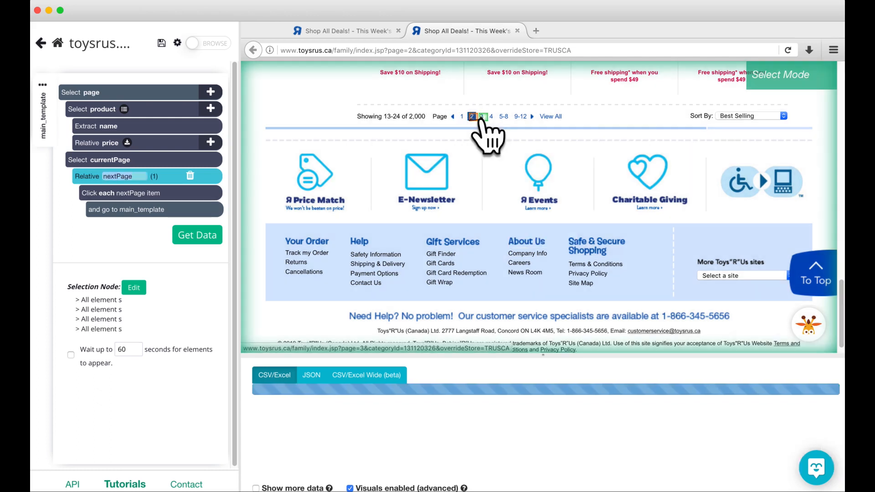
pyautogui.click(196, 235)
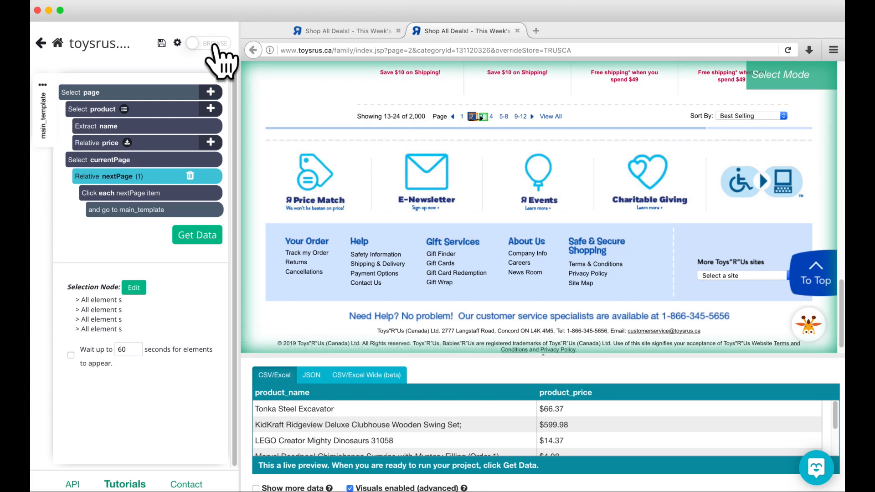
# - Browse to page 3 of the deals, previewing products like Barbie Canvas Tote at $9.98
pyautogui.click(207, 44)
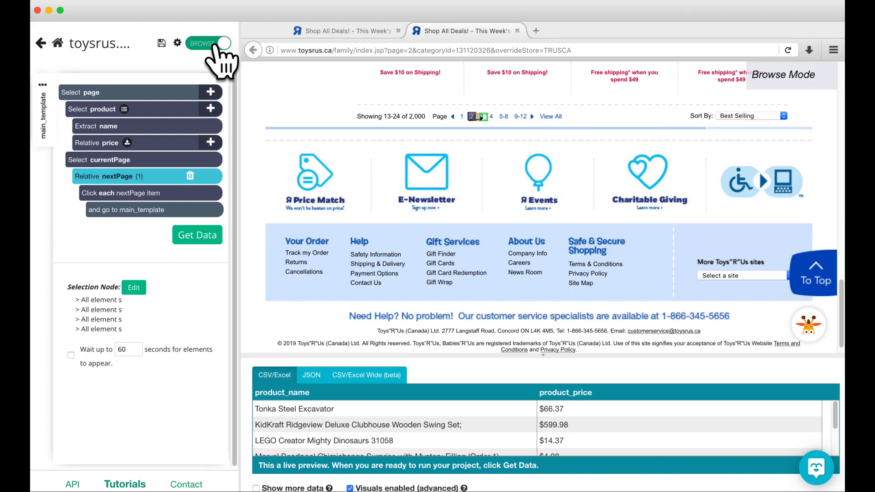
pyautogui.click(481, 117)
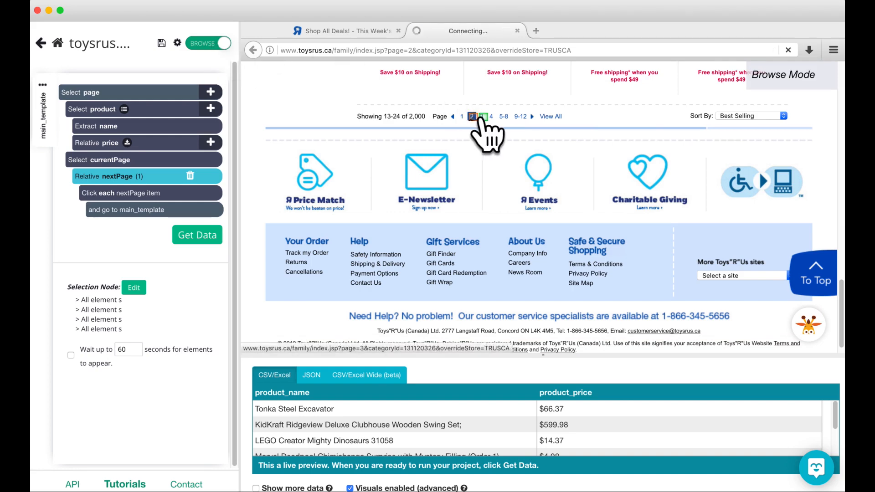
pyautogui.click(480, 117)
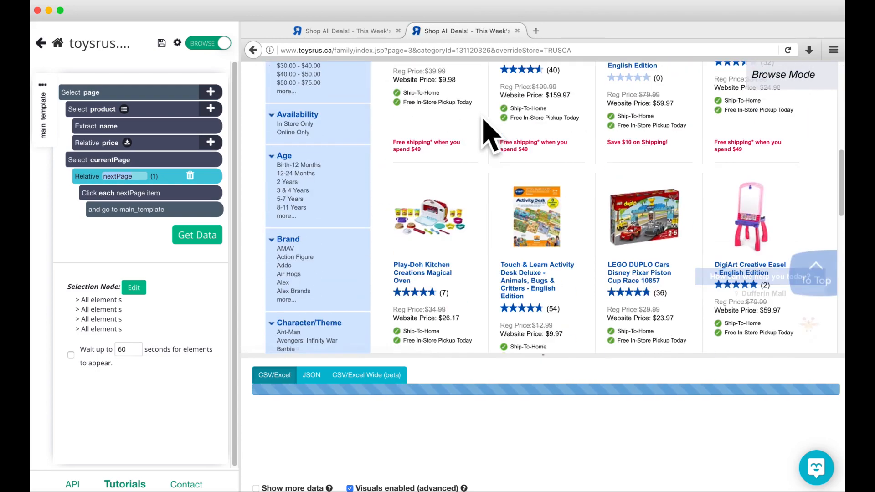
pyautogui.click(197, 235)
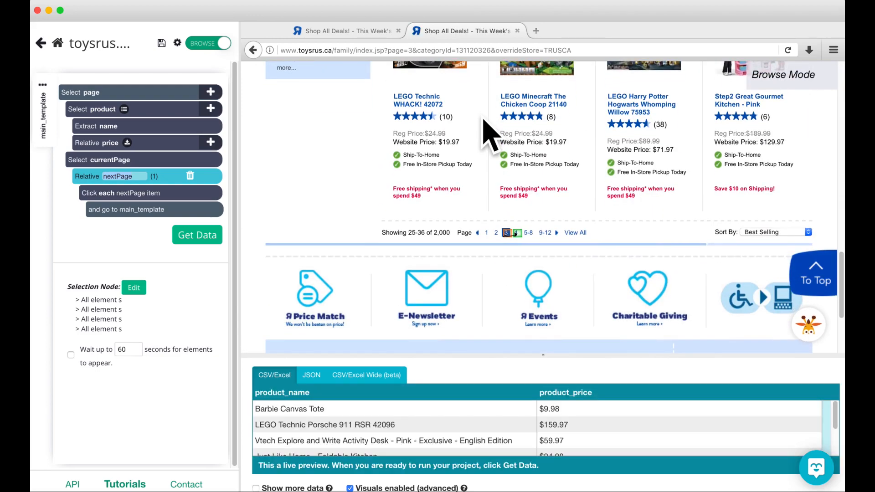
pyautogui.moveTo(518, 296)
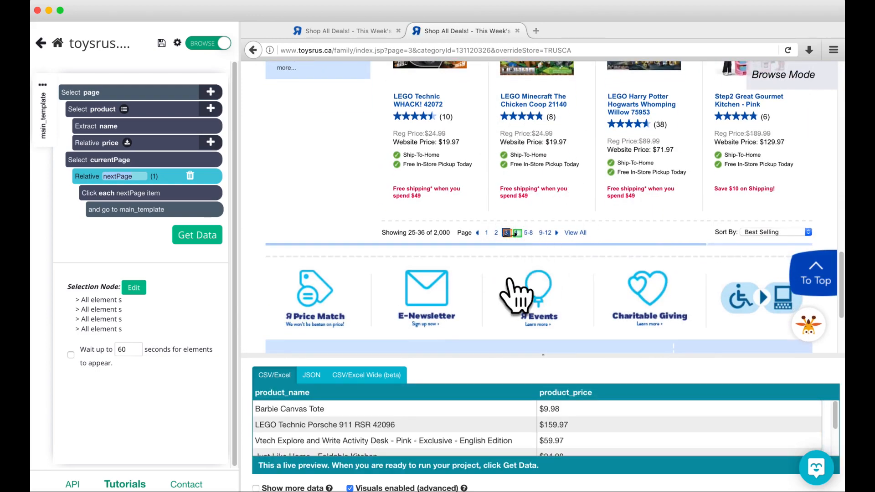
pyautogui.moveTo(510, 268)
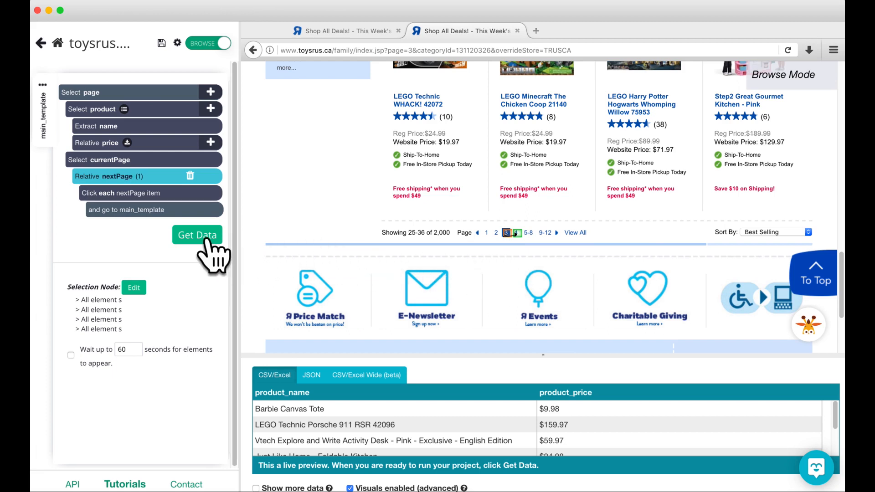
# - Run a test of the toysrus.ca project from Get Data, then stop it
pyautogui.click(196, 235)
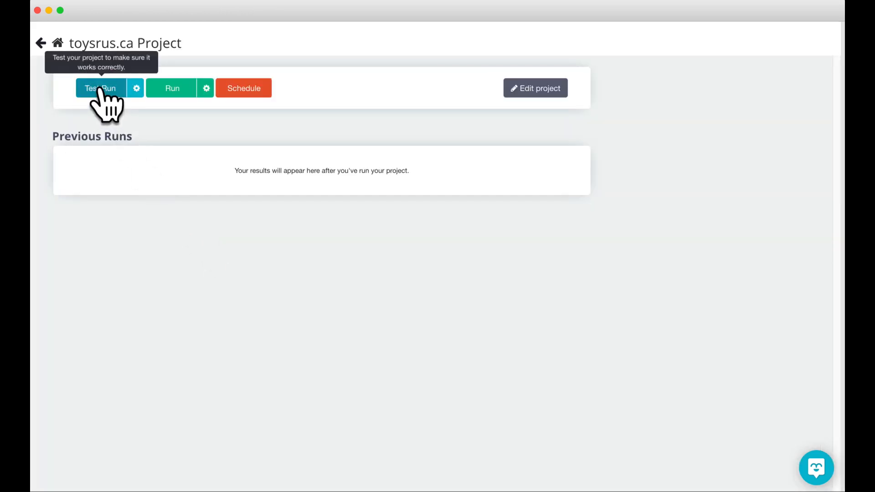
pyautogui.click(99, 88)
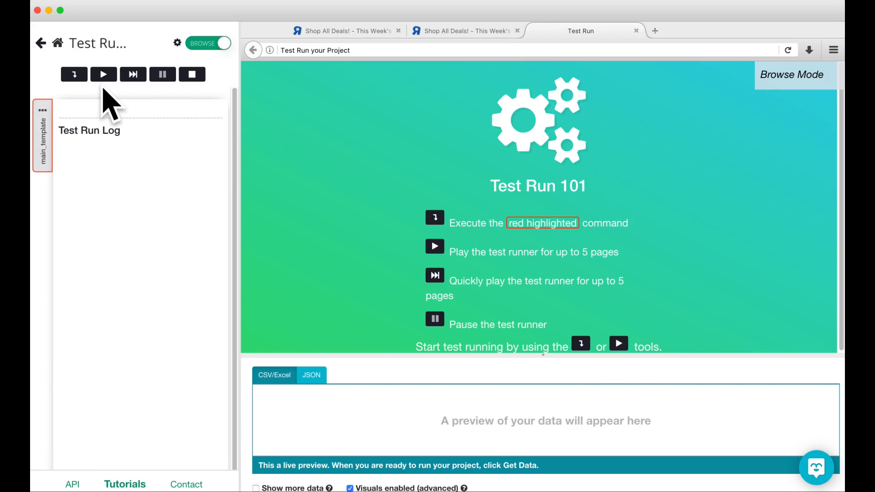
pyautogui.moveTo(74, 74)
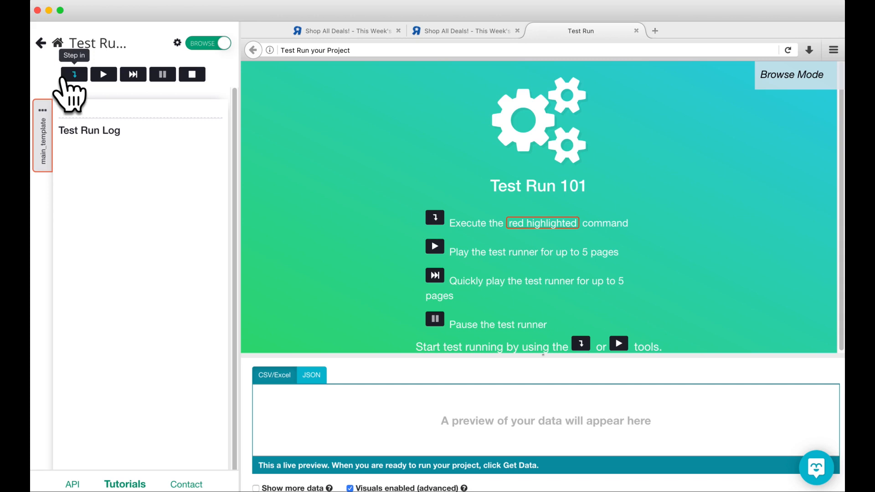
pyautogui.moveTo(104, 74)
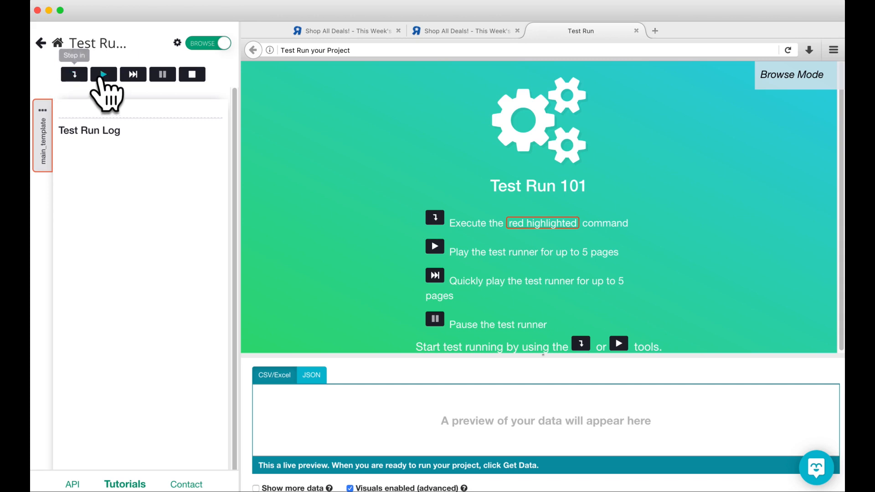
pyautogui.moveTo(104, 74)
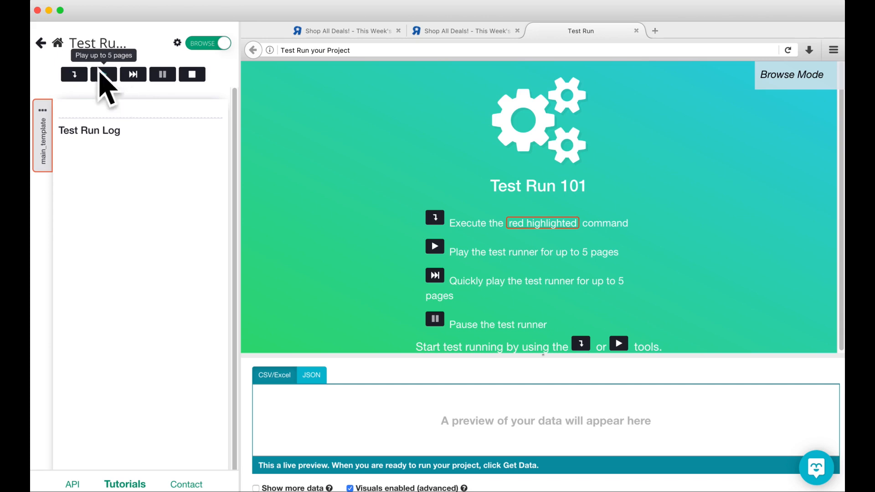
pyautogui.moveTo(132, 74)
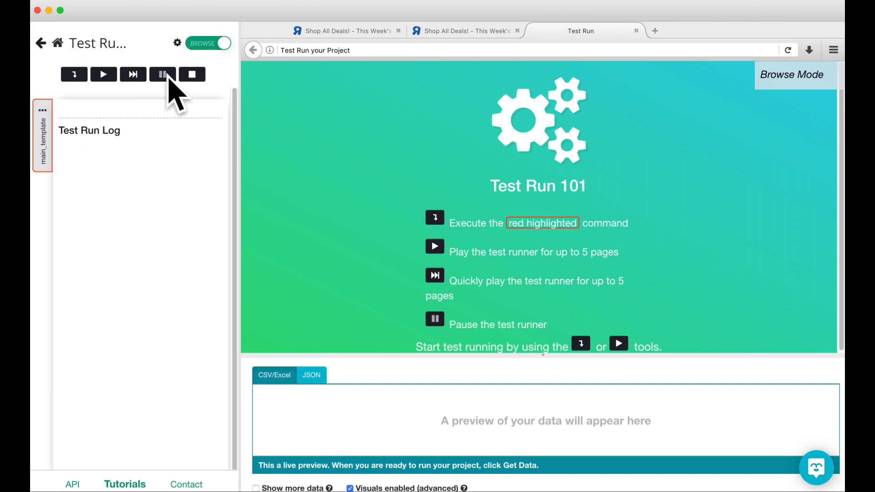
pyautogui.moveTo(170, 104)
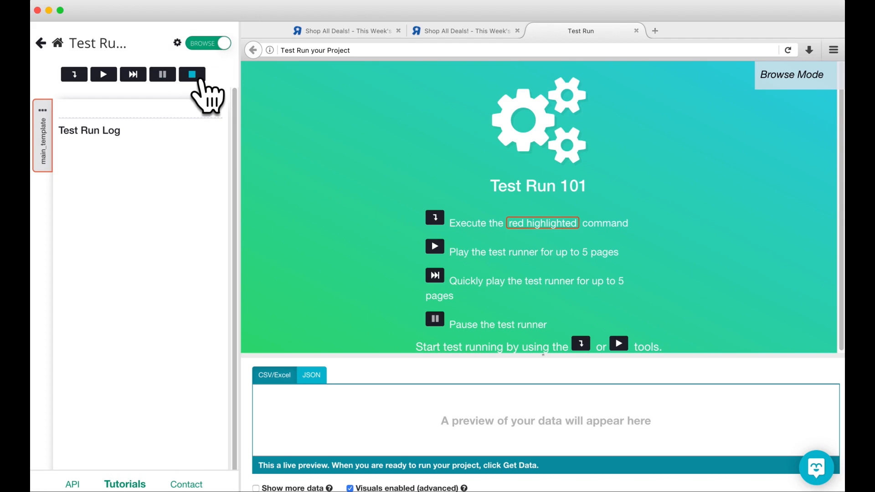
pyautogui.moveTo(192, 75)
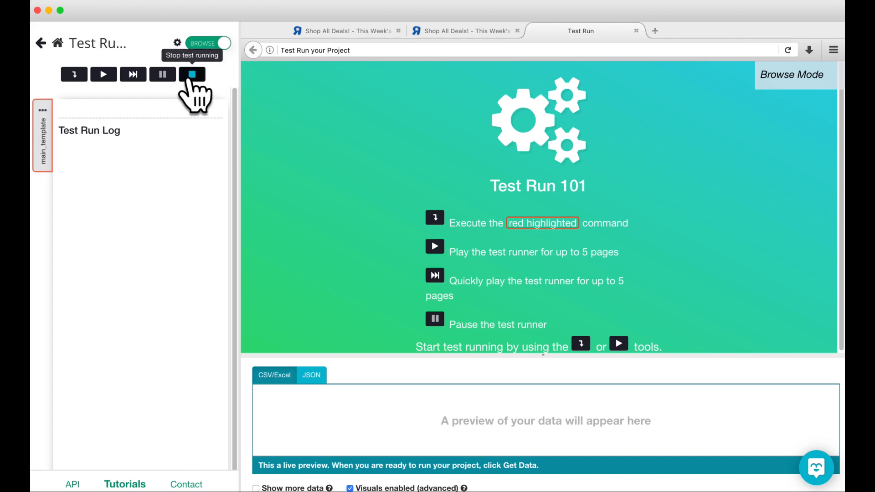
pyautogui.click(191, 74)
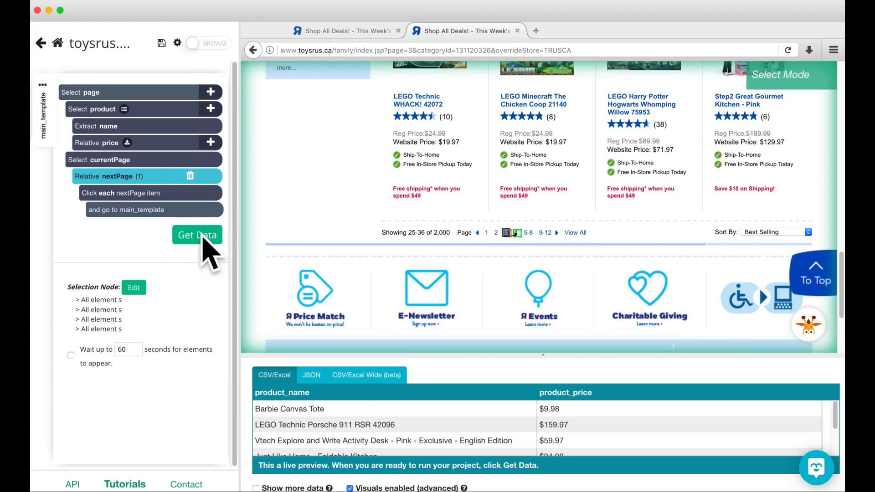
# - Start a one-time ParseHub server run of the toysrus.ca deals project via Get Data
pyautogui.click(196, 235)
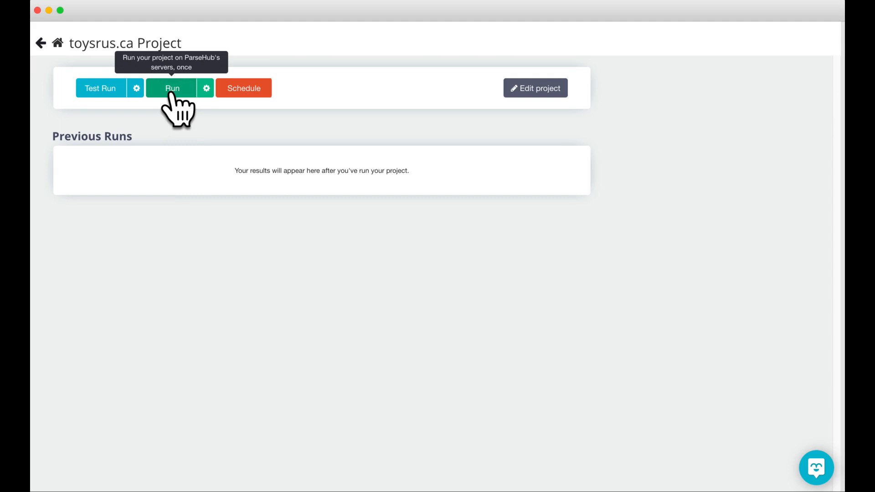
pyautogui.click(172, 88)
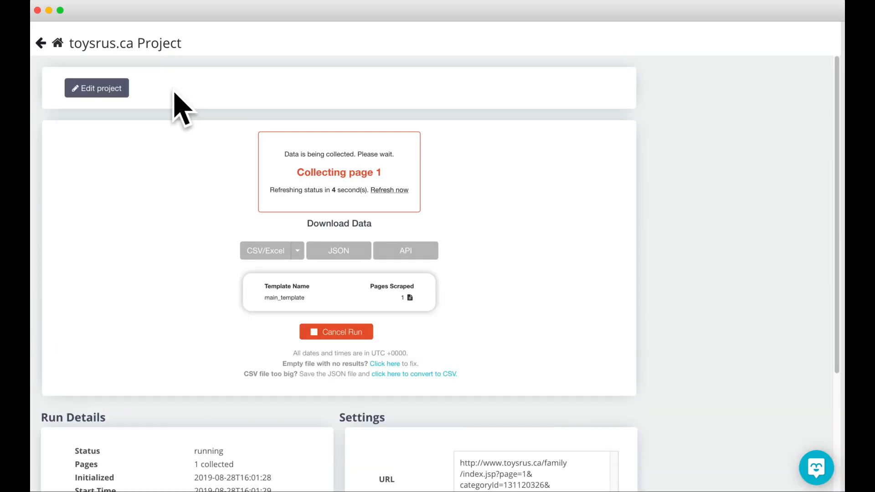
pyautogui.moveTo(318, 251)
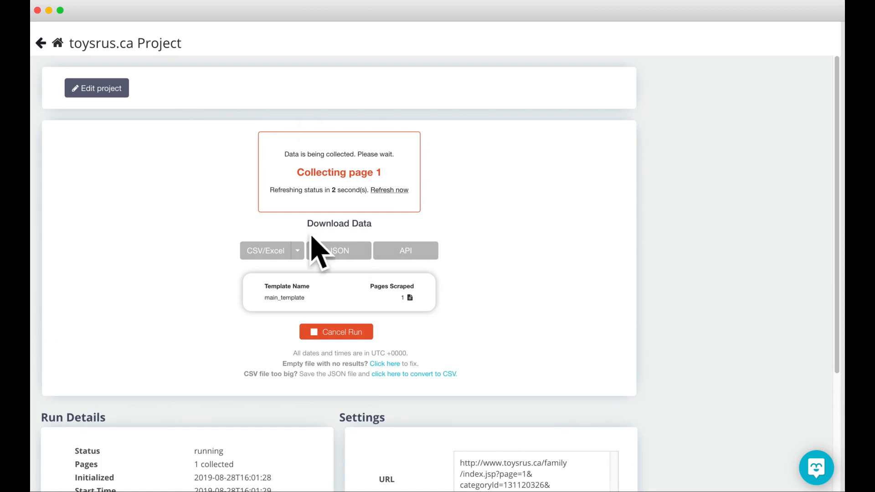
pyautogui.moveTo(348, 251)
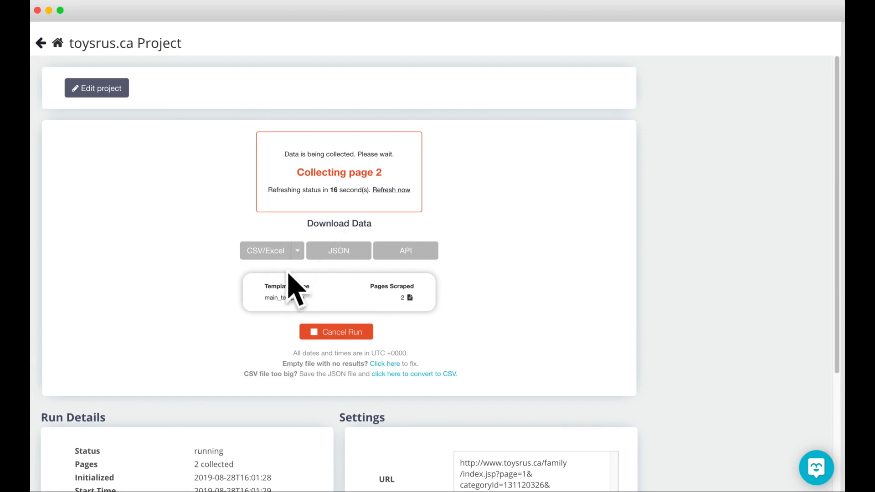
pyautogui.moveTo(330, 263)
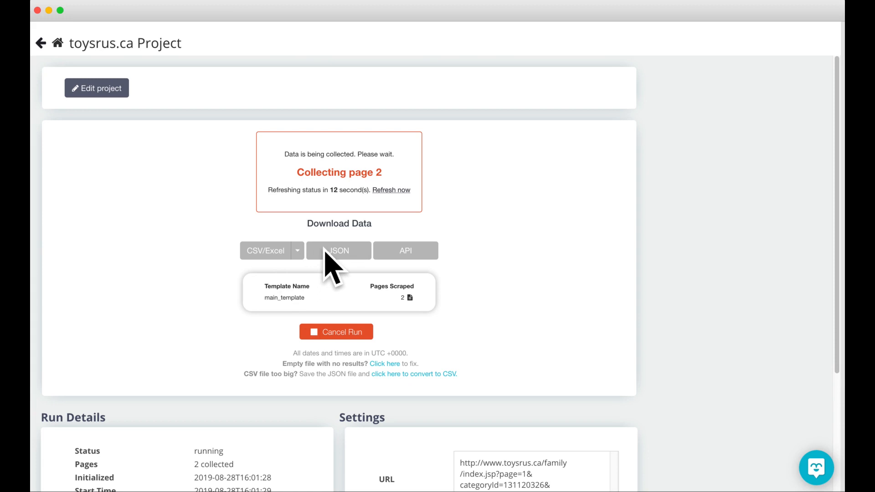
pyautogui.moveTo(479, 258)
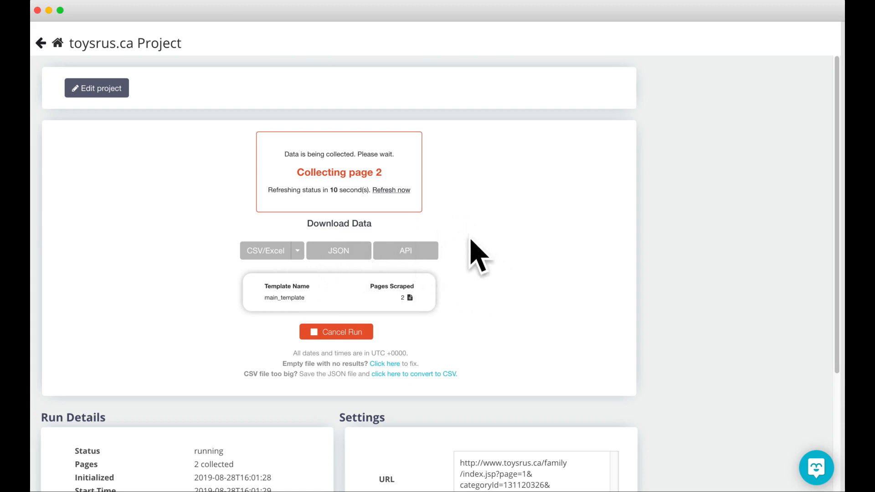